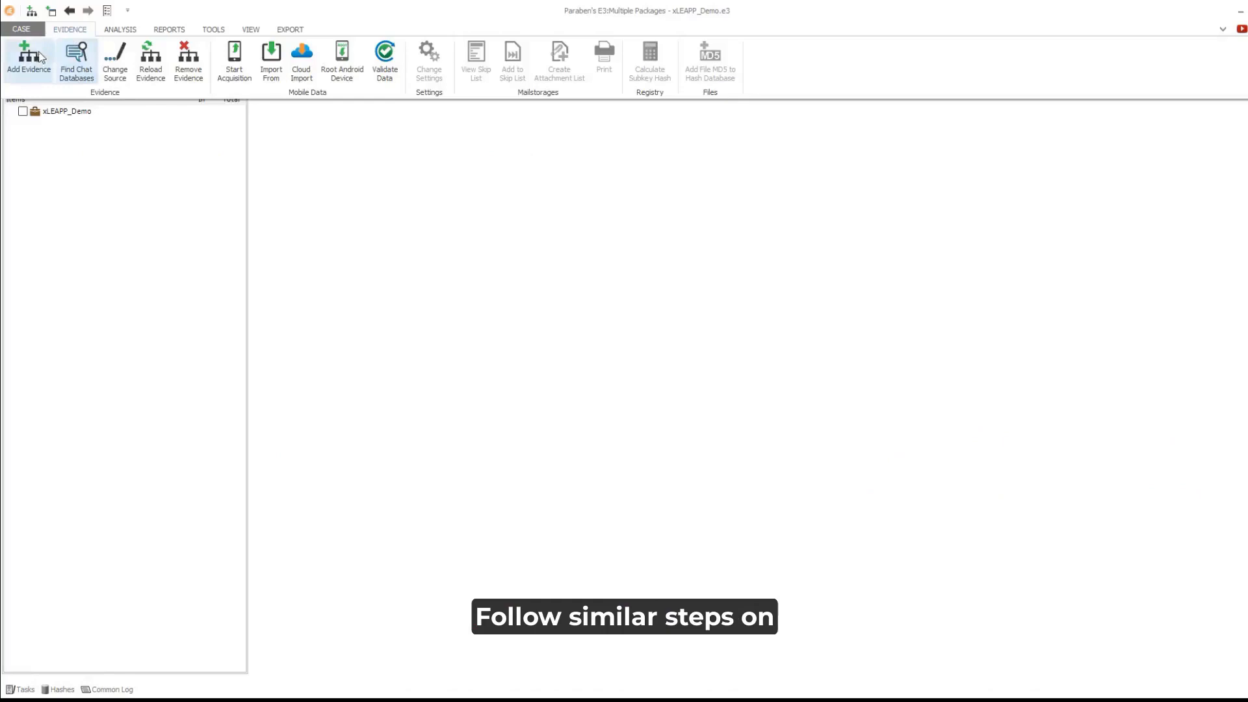
Step: Add new evidence using the iOS Artifacts Analyzer (iLEAPP) Data Import source under Mobile Data
left_click(27, 61)
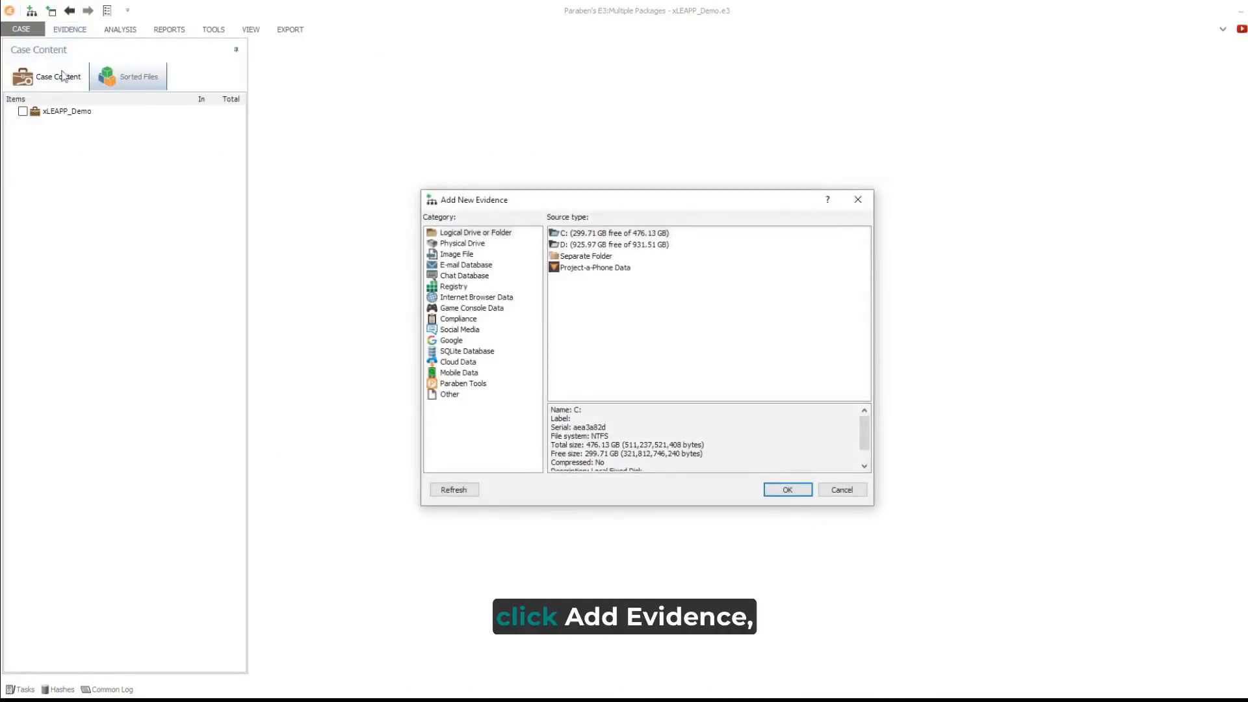
left_click(457, 373)
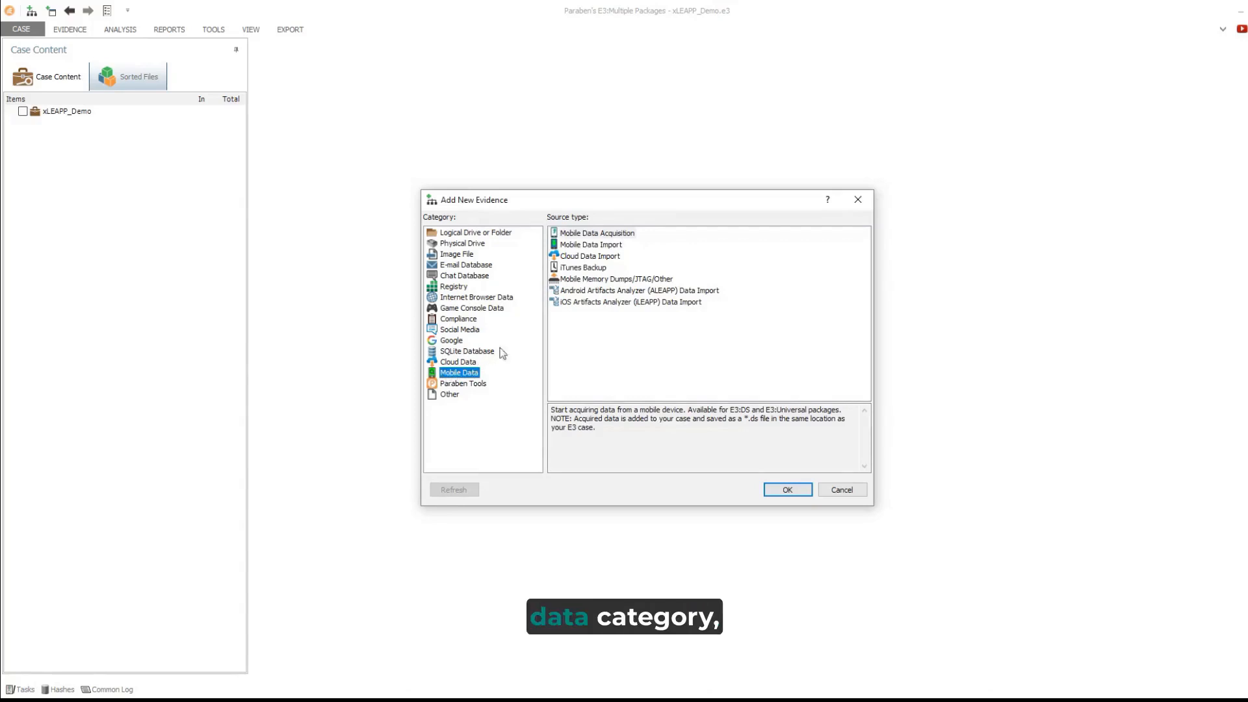
left_click(629, 301)
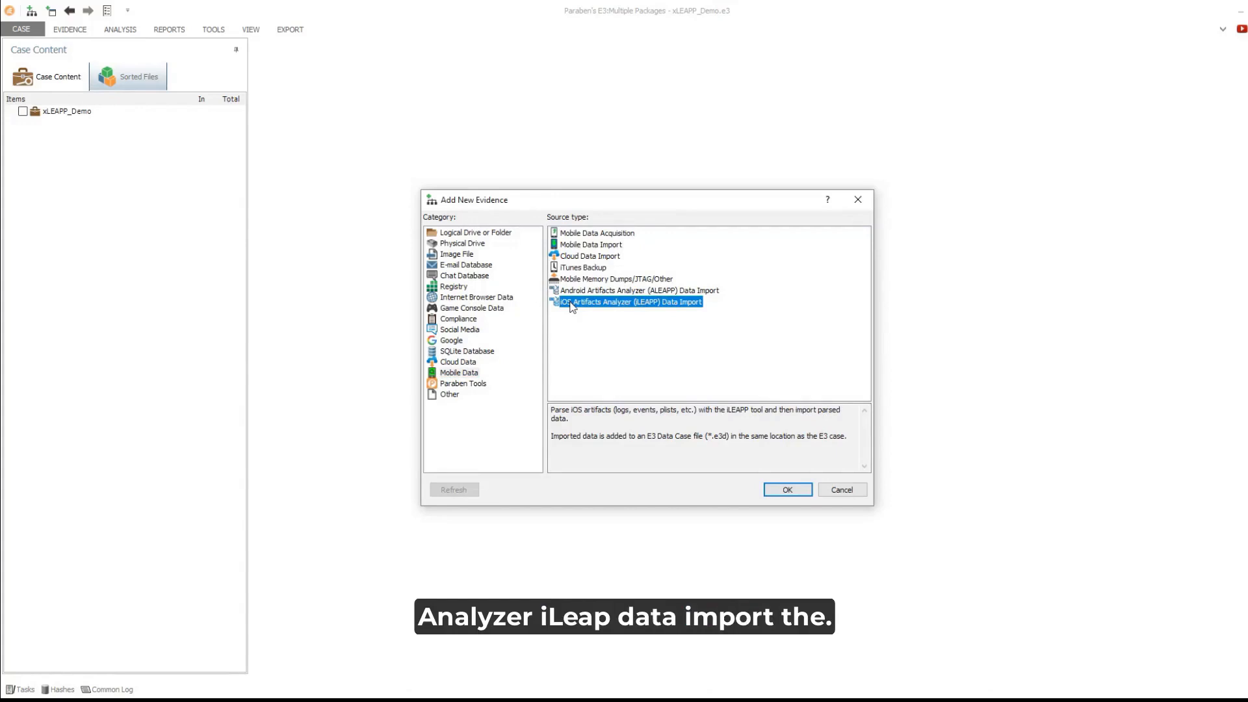
Step: Launch the import with iLEAPP Data as type and Archive as format, reaching the source step
left_click(787, 490)
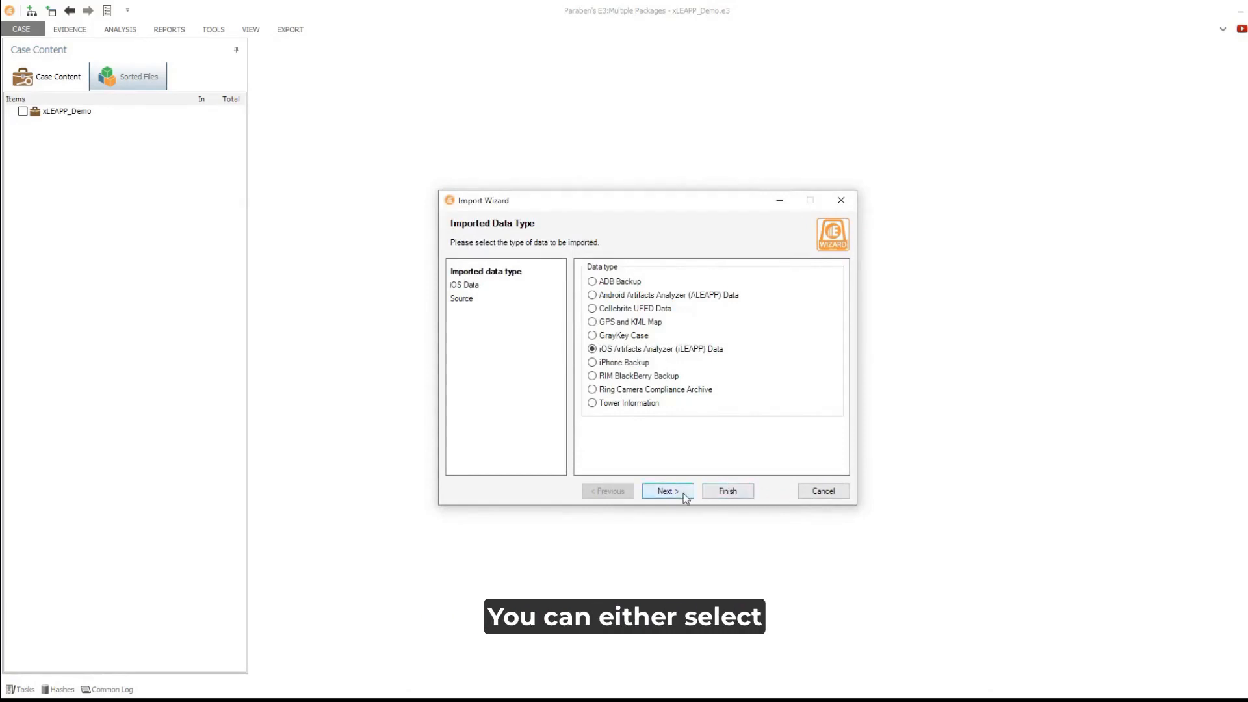
left_click(667, 490)
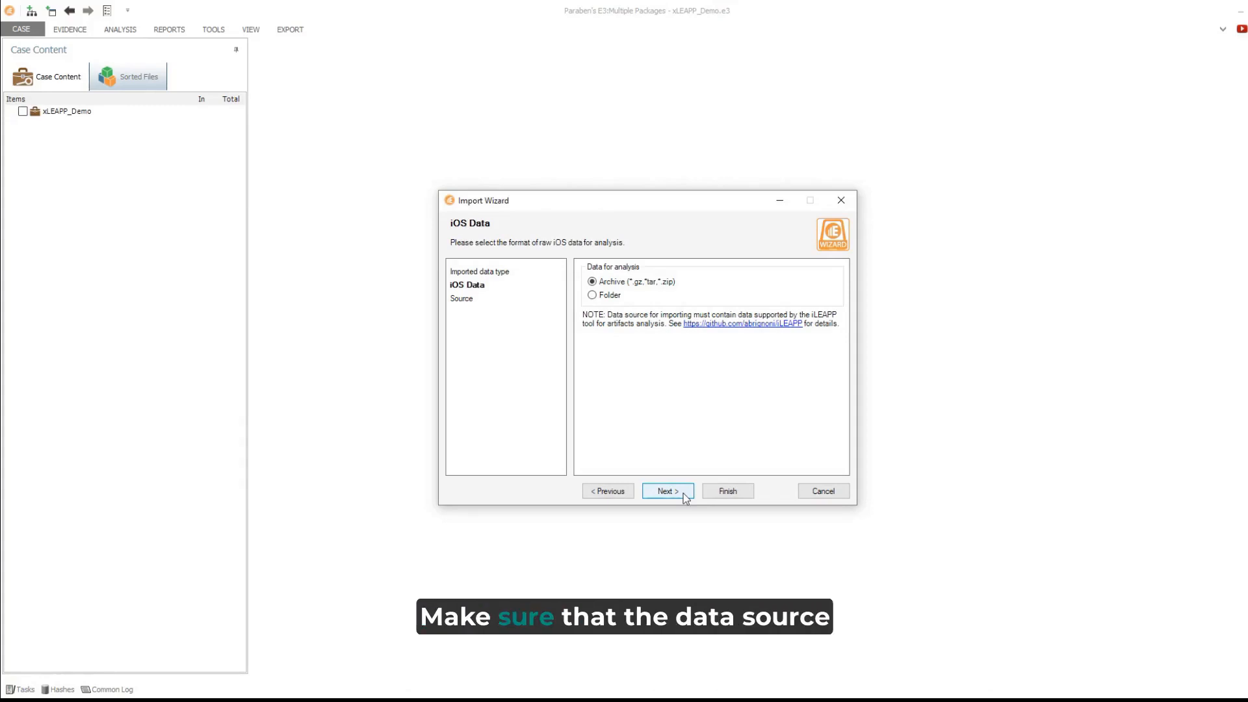
left_click(666, 491)
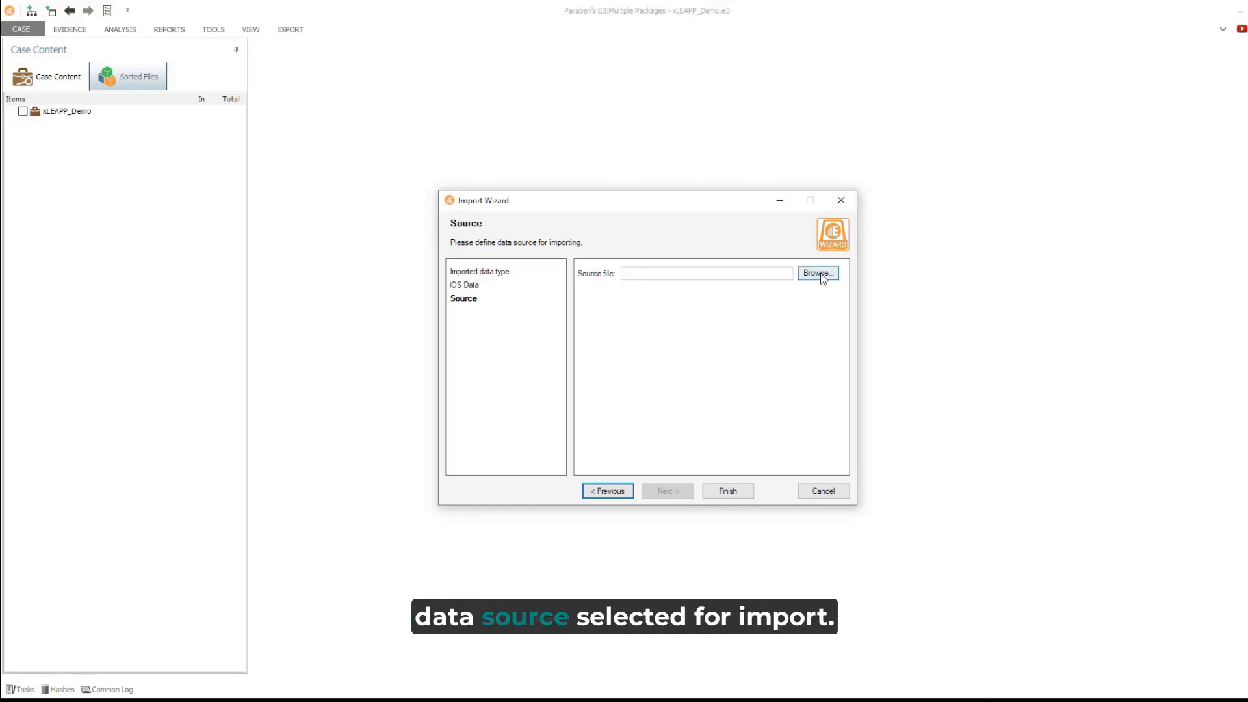
Step: Choose the iOS_data archive from D:\Work\Evidence as the import source file
left_click(817, 273)
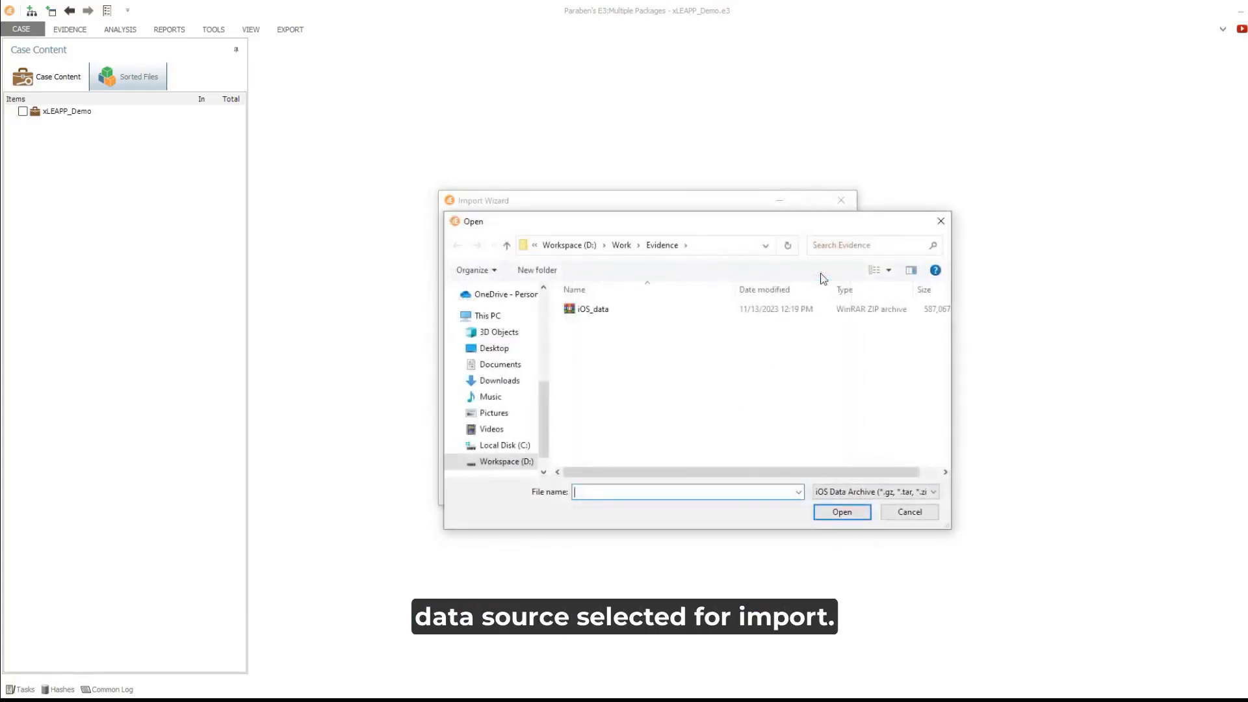
left_click(593, 310)
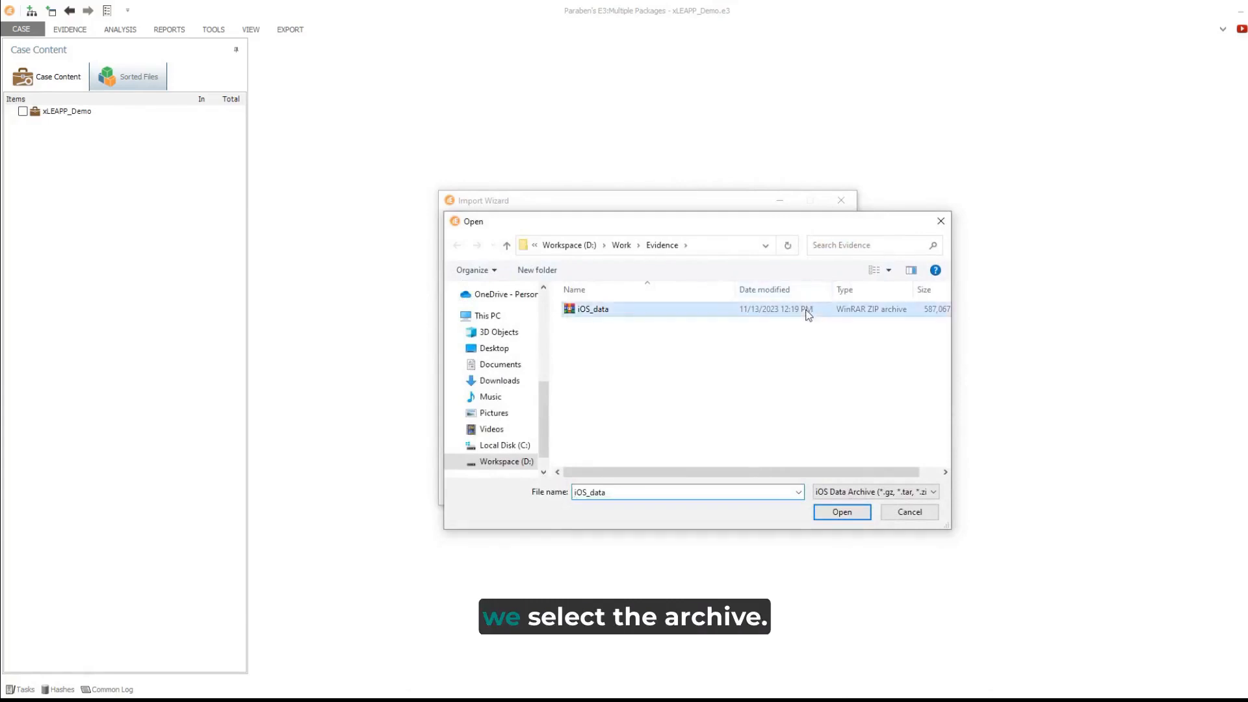
left_click(841, 513)
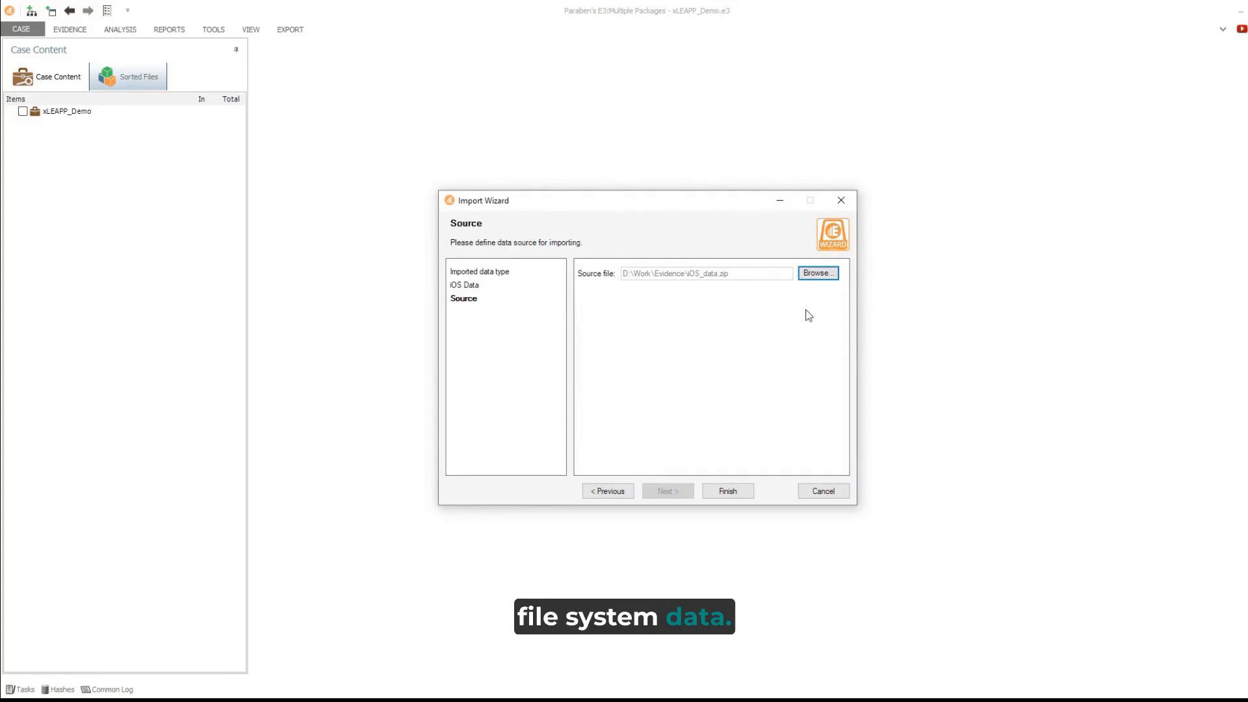
mouse_move(747, 475)
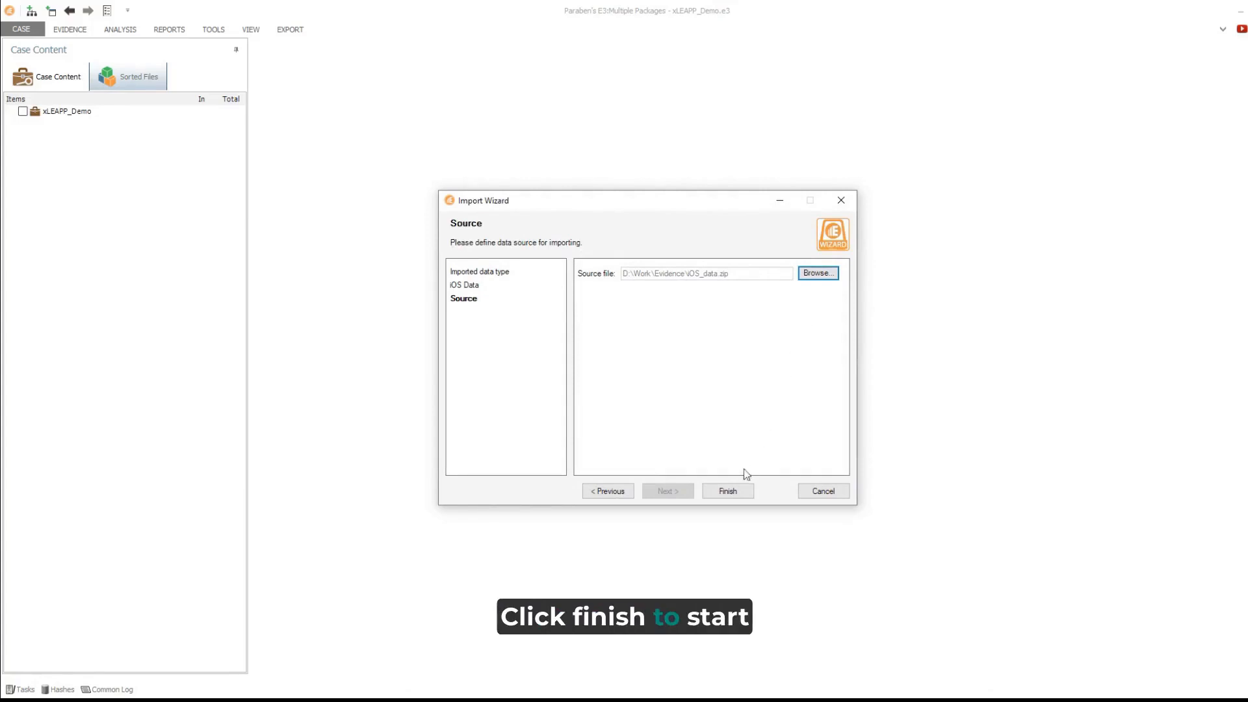
Step: Finish the iLEAPP import and acknowledge the Task Status Notification
left_click(725, 492)
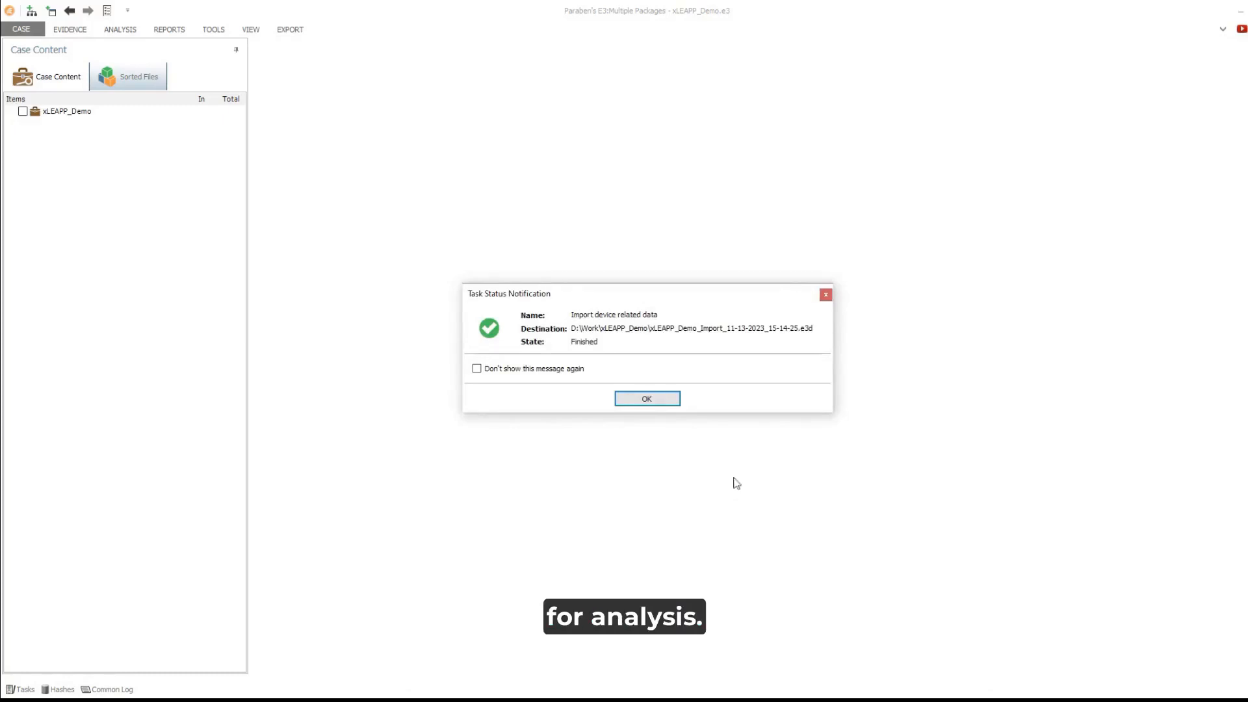
left_click(646, 398)
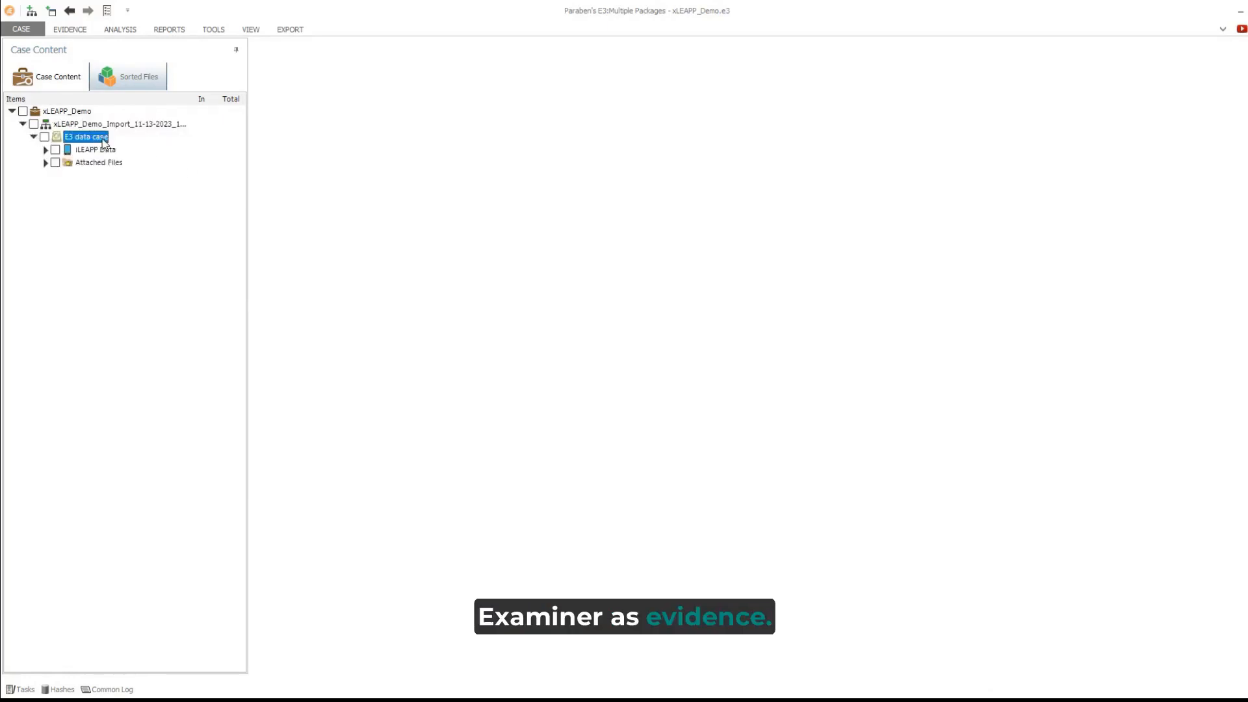
Step: Browse the imported Call History, Mobile Backup and Safari Web Search grids, then the Analyzer Logs files
left_click(95, 150)
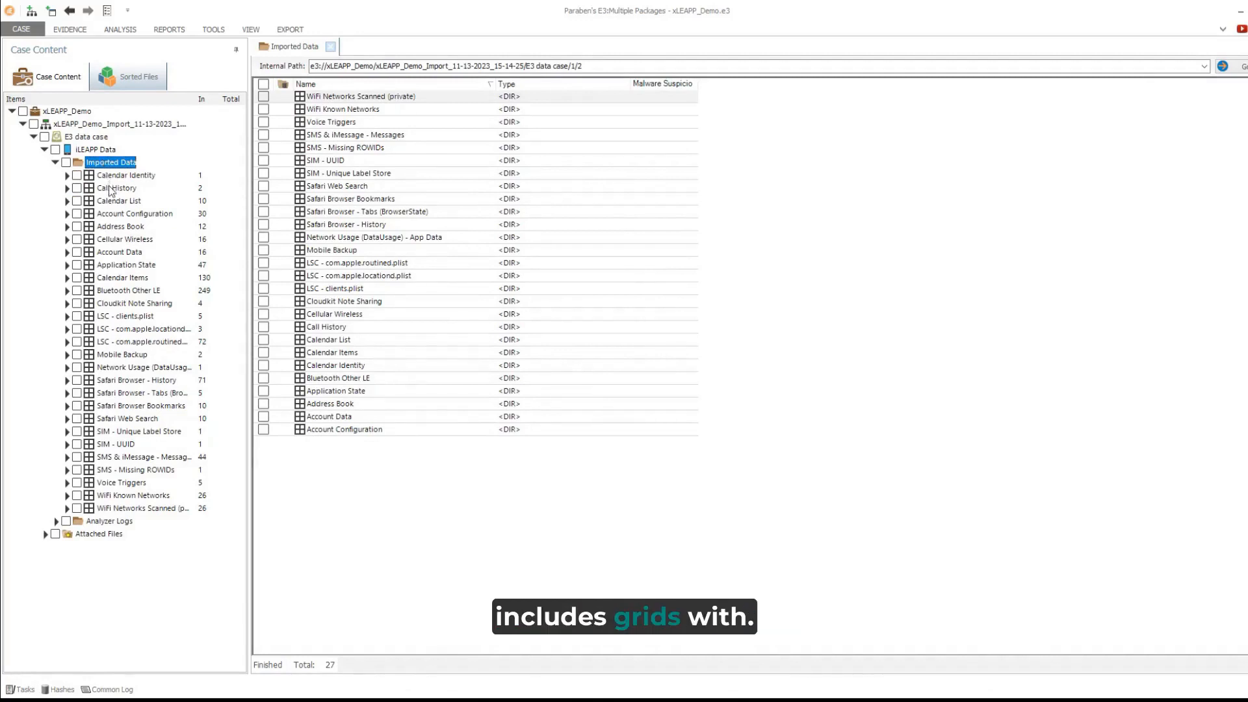
left_click(117, 187)
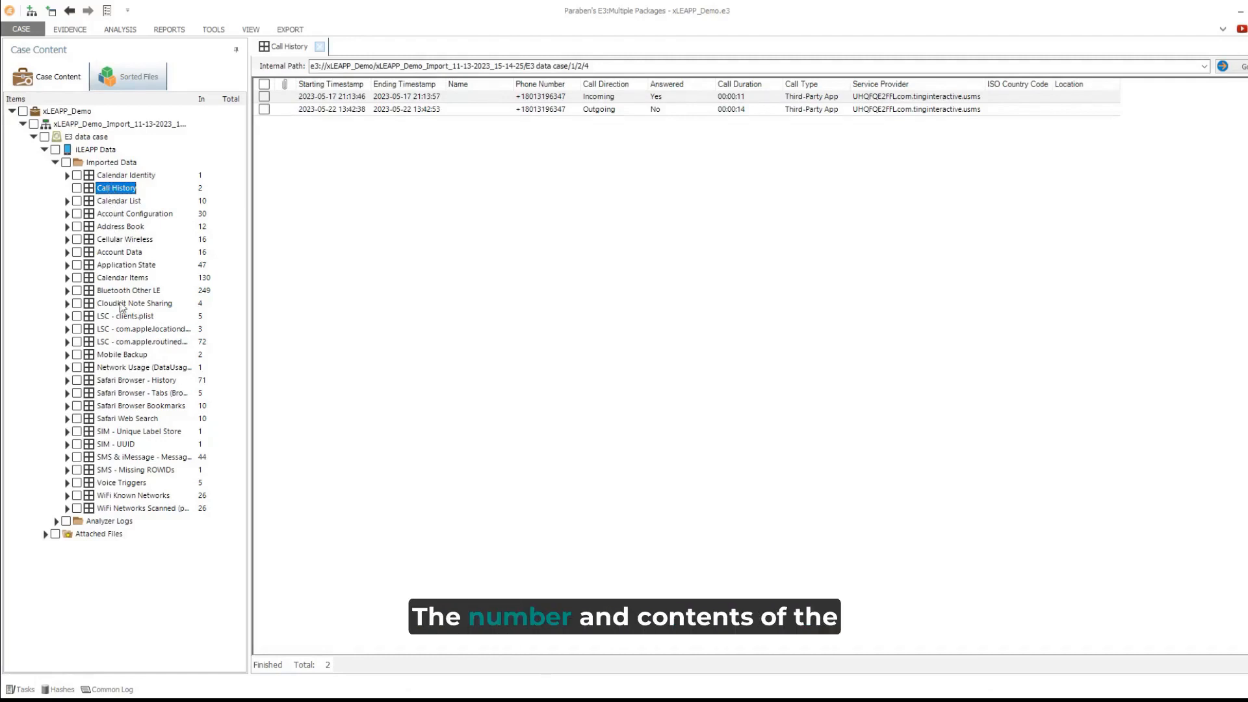
left_click(122, 354)
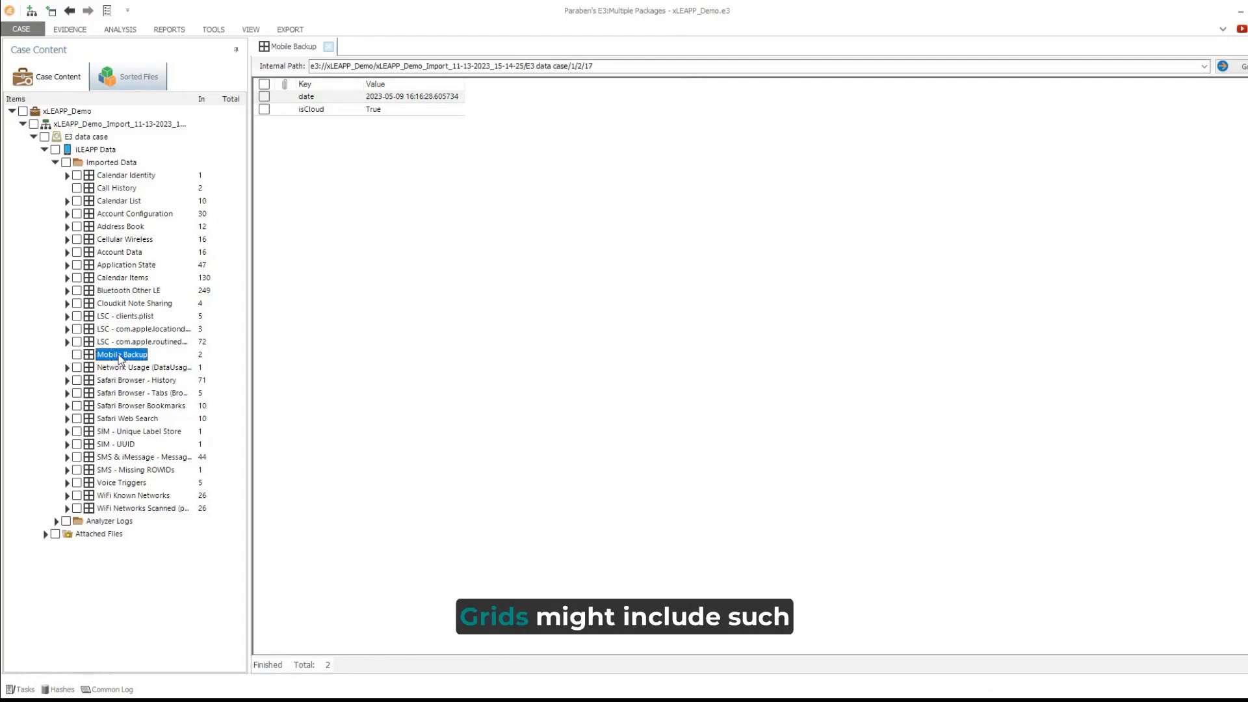
left_click(128, 417)
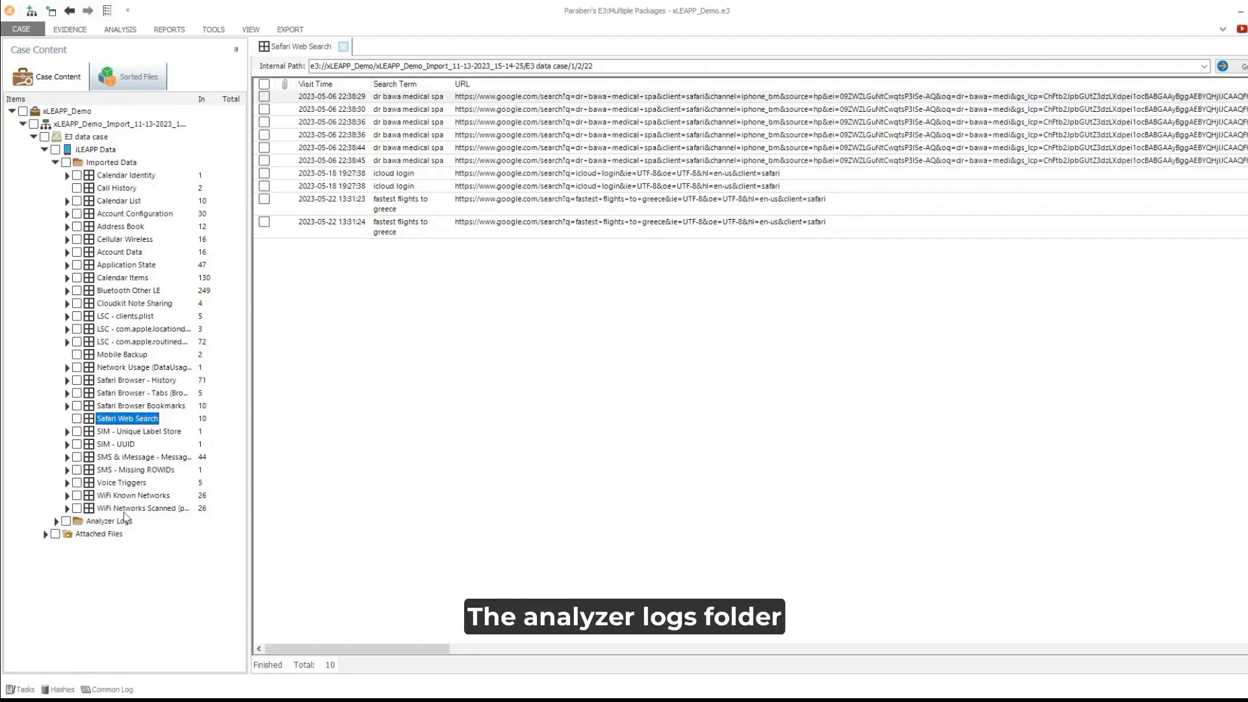
left_click(108, 520)
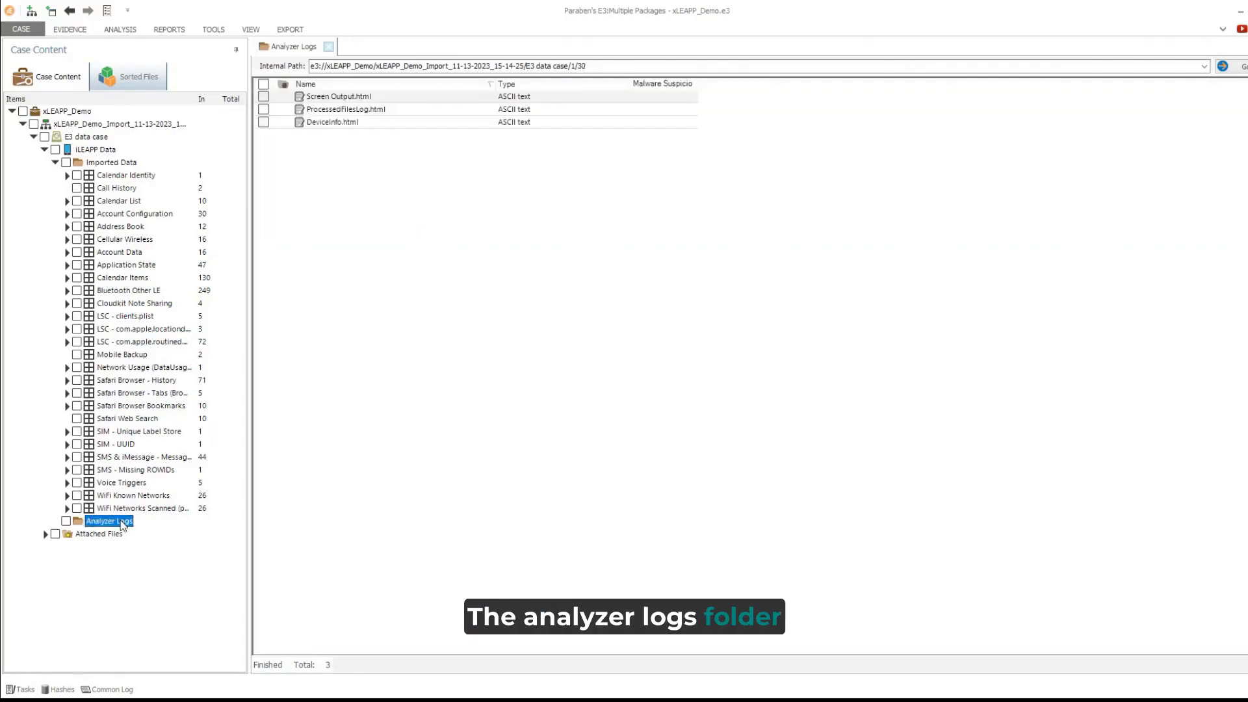